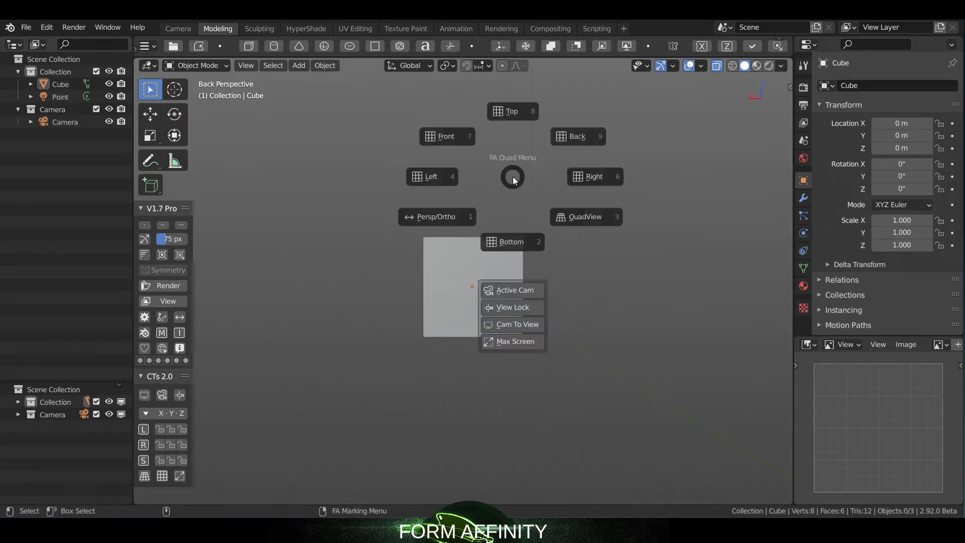
mouse_move(432, 221)
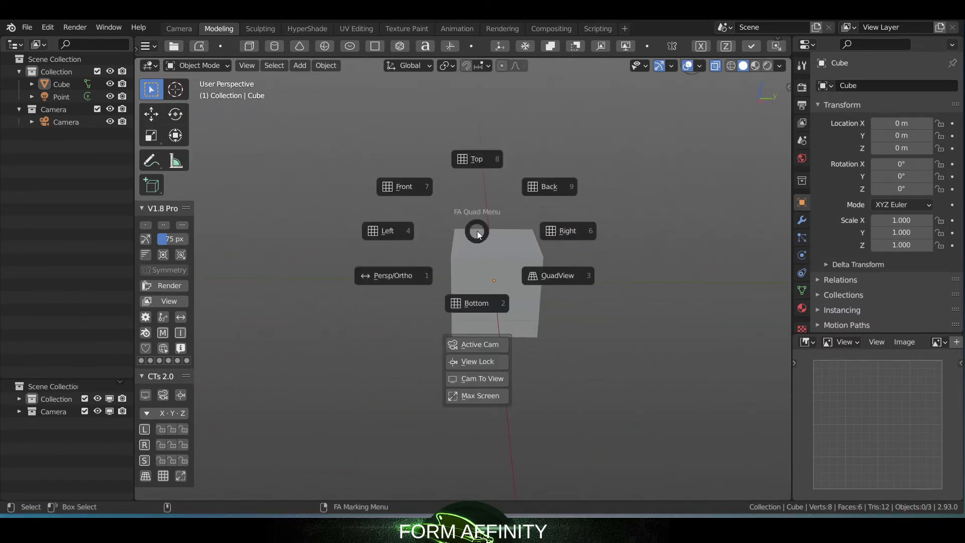
Step: Invoke the FA Quad Menu in the viewport to show its Top/Front/Left/Right/Bottom view entries
click(388, 230)
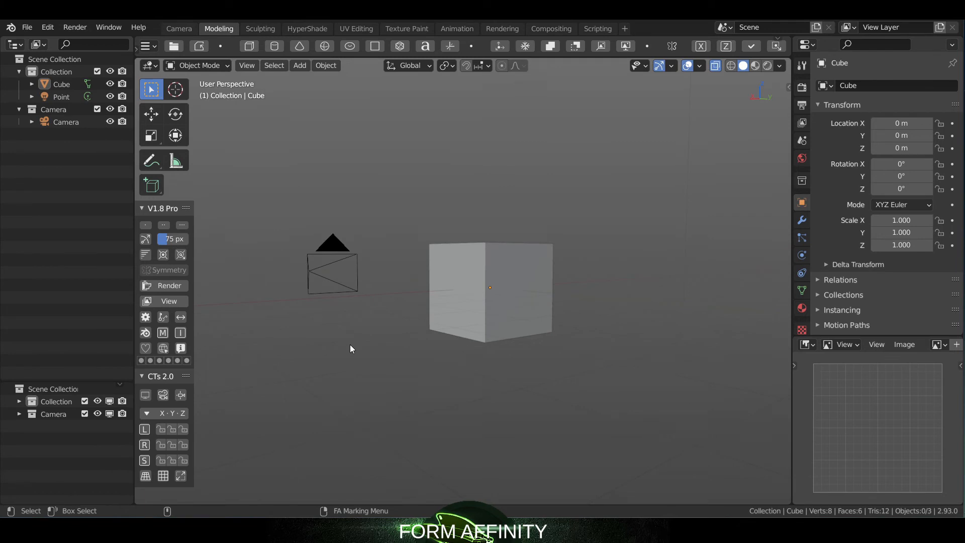
mouse_move(417, 405)
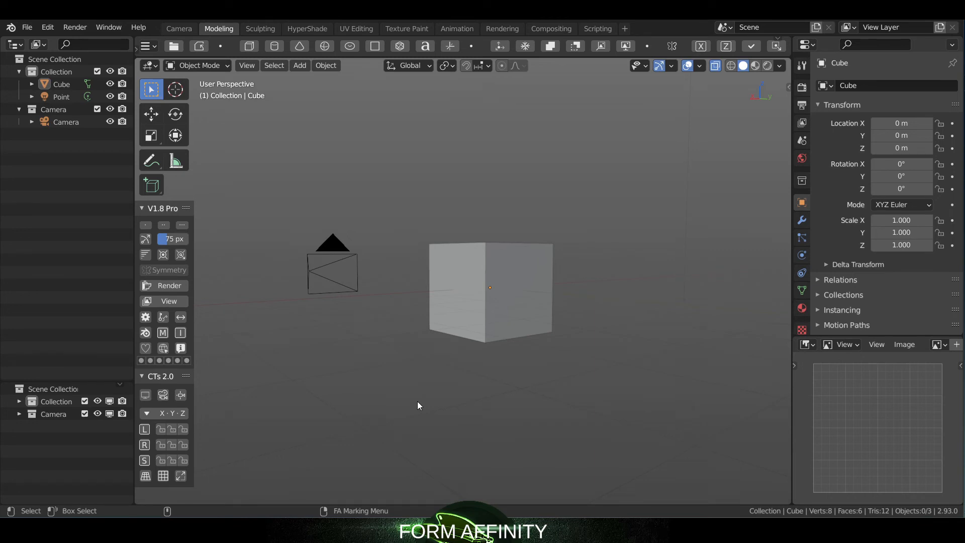